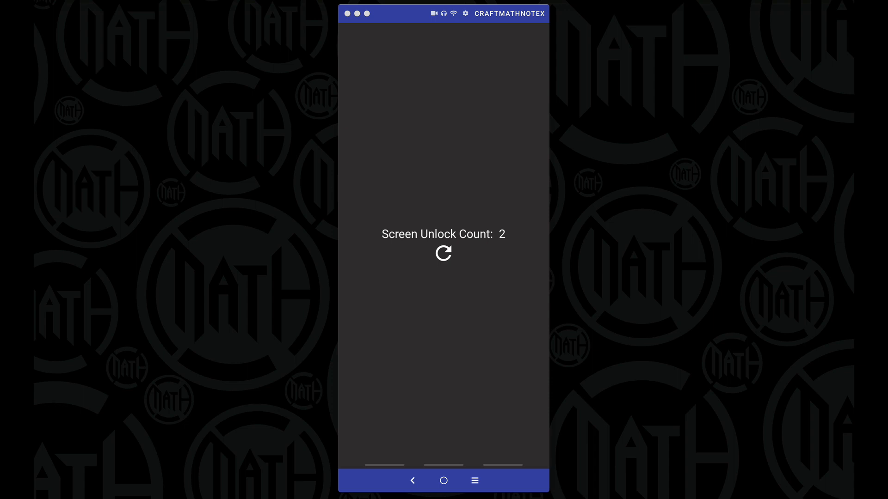
# Reset the wallpaper's Screen Unlock Count from 4 back to 1 with the refresh icon.
pyautogui.click(442, 255)
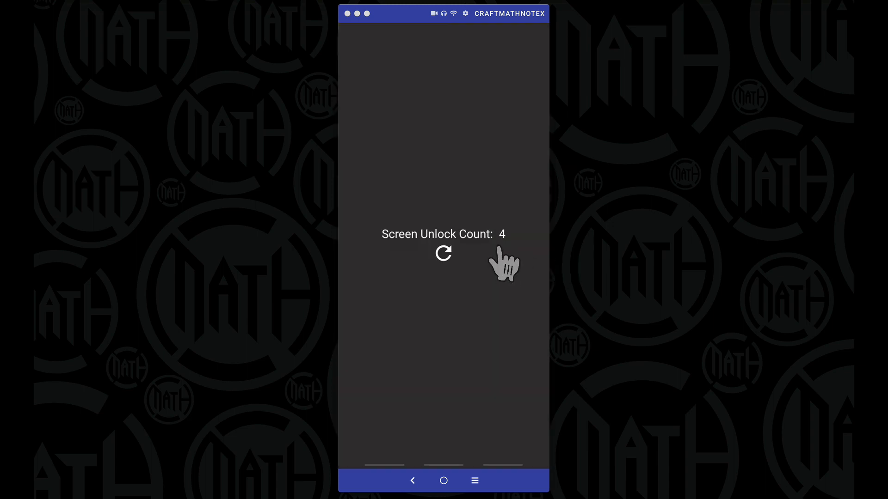
pyautogui.moveTo(518, 261)
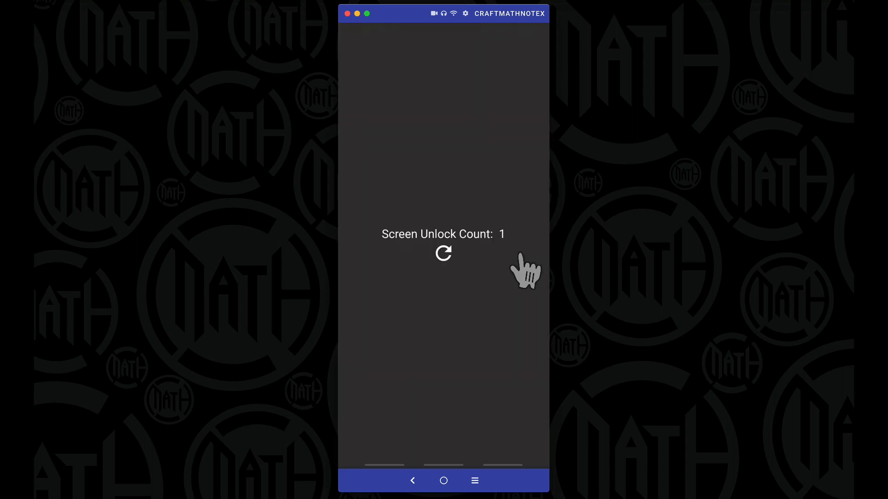
pyautogui.moveTo(518, 285)
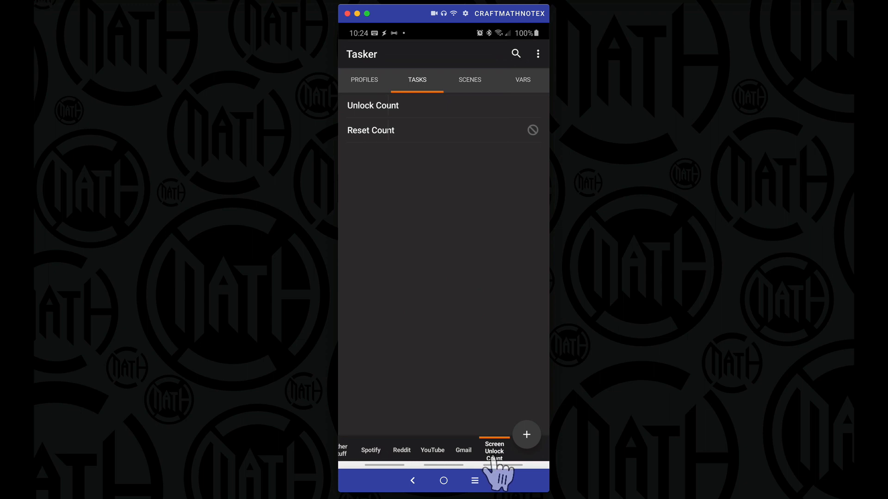
# Start a new profile on the Display Unlocked event, then delete it unfinished, keeping only the existing profile.
pyautogui.click(364, 79)
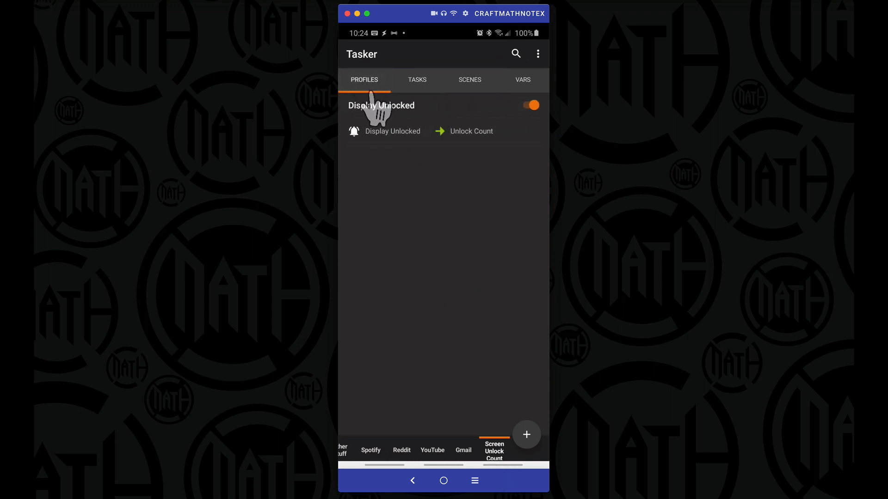
pyautogui.moveTo(377, 152)
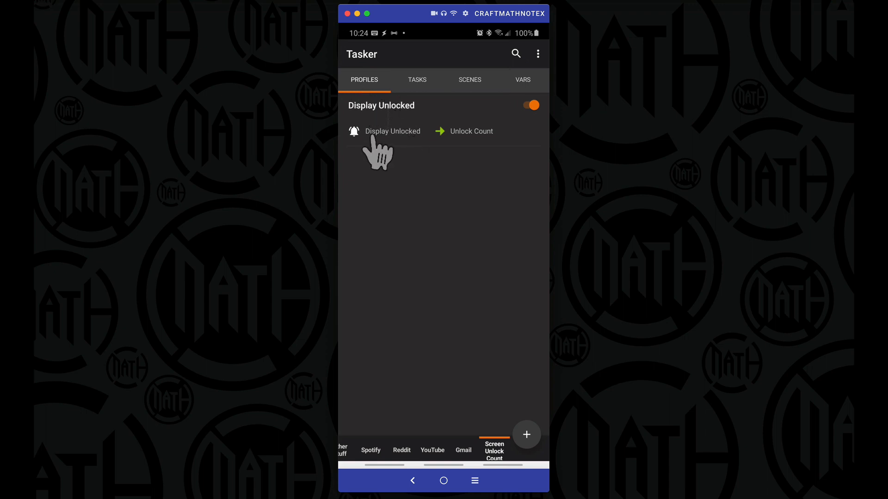
pyautogui.moveTo(400, 152)
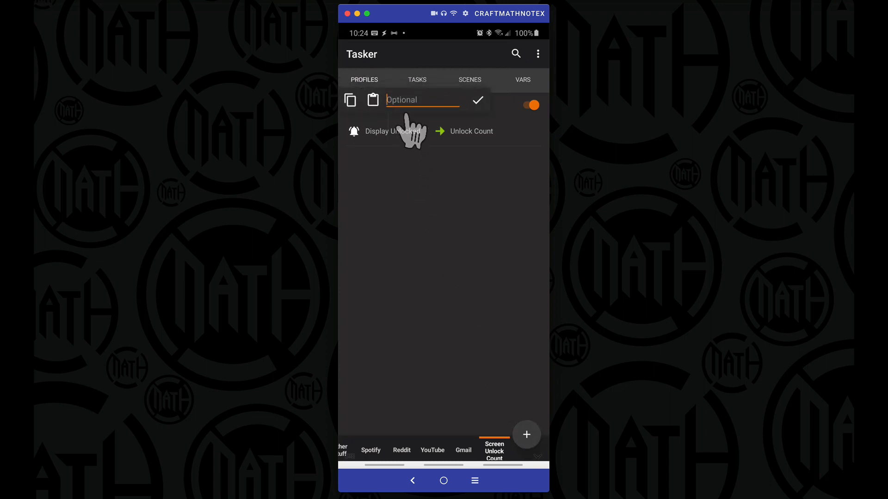
pyautogui.write('Delete')
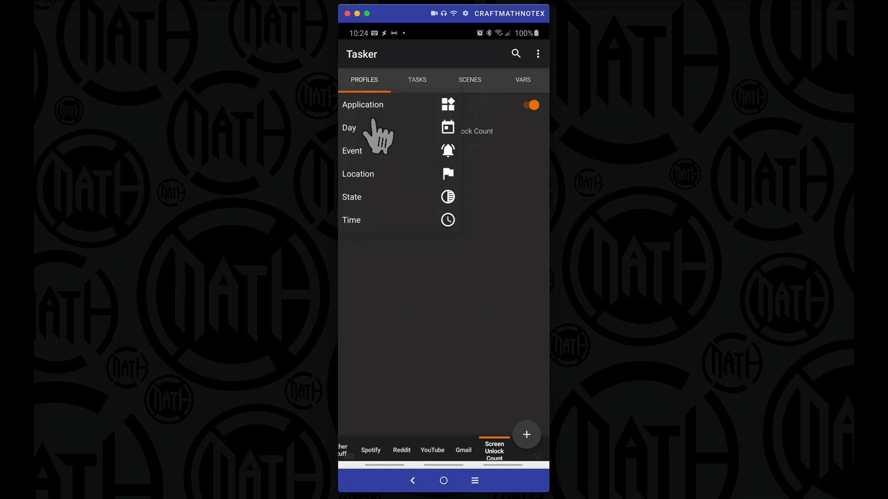
pyautogui.click(351, 151)
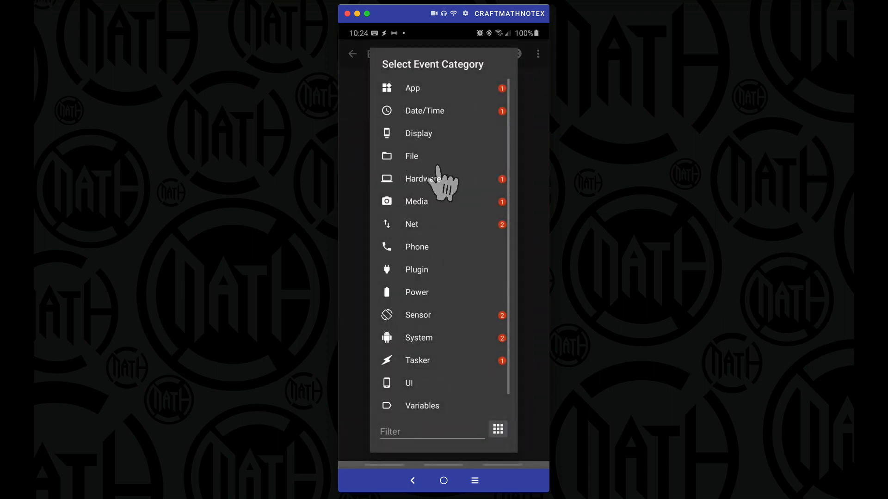
pyautogui.click(418, 133)
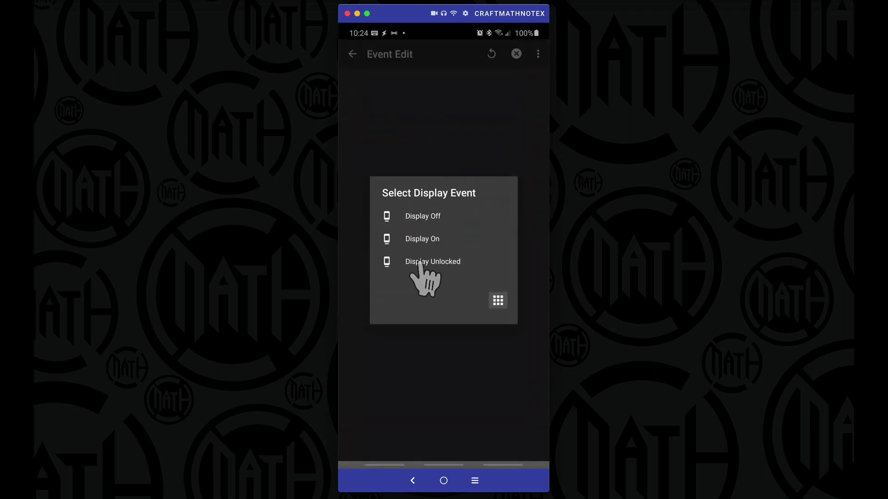
pyautogui.click(433, 261)
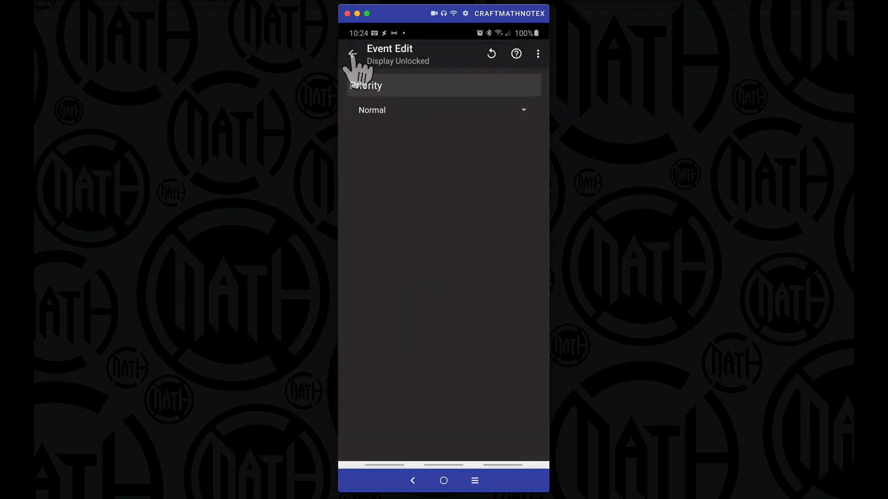
pyautogui.click(361, 52)
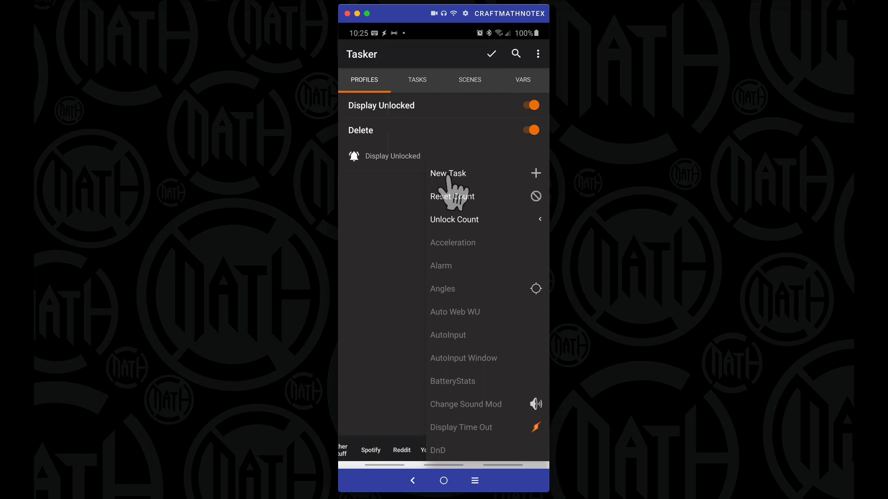
pyautogui.moveTo(424, 207)
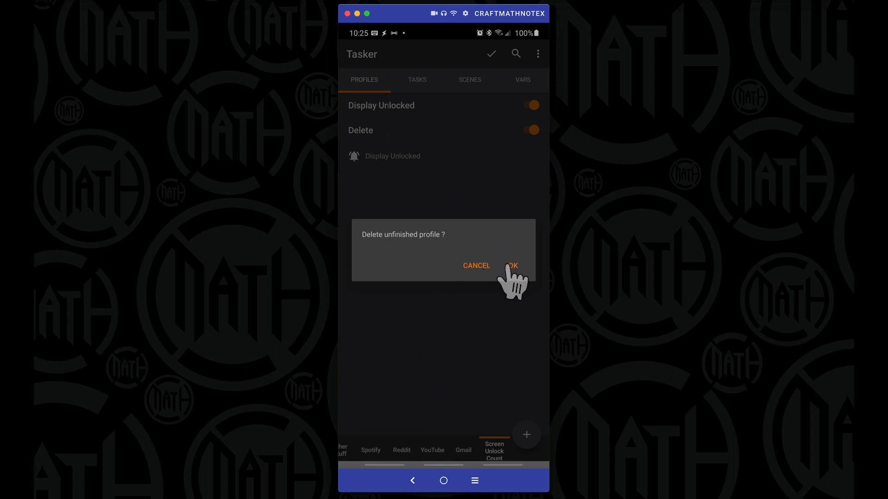
pyautogui.click(512, 267)
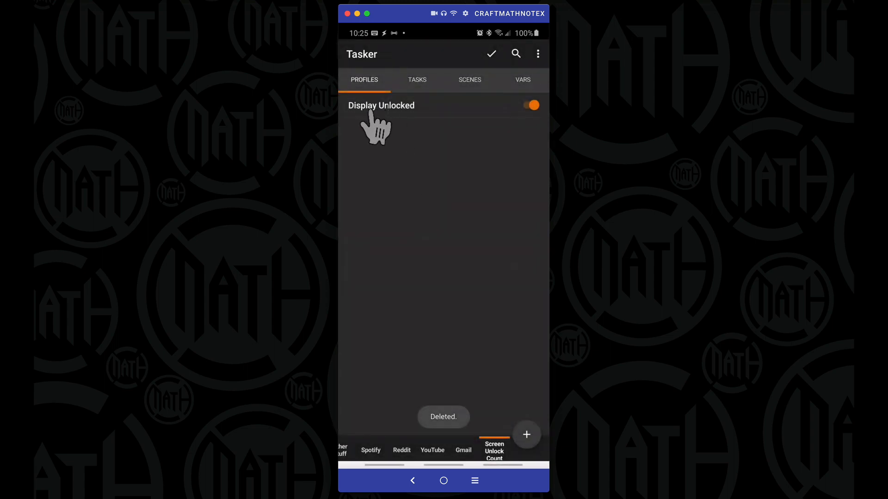
# Expand the Display Unlocked profile and open its Unlock Count task from the Tasks list.
pyautogui.click(381, 106)
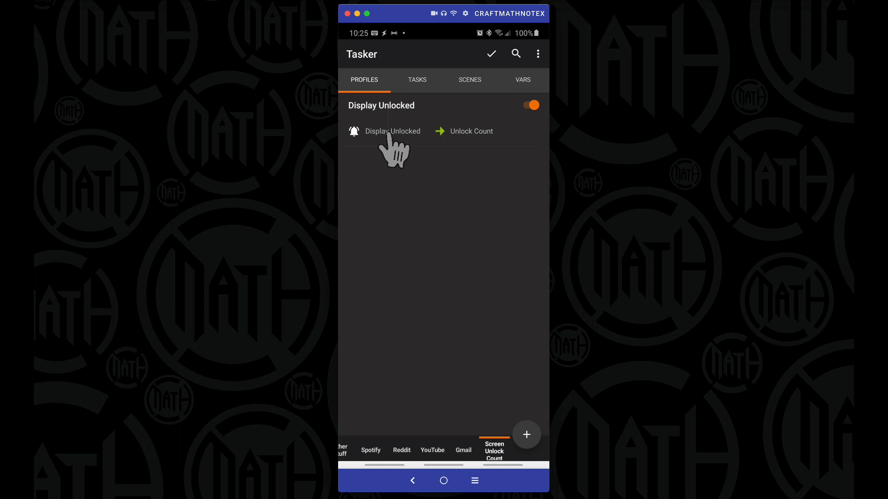
pyautogui.moveTo(443, 144)
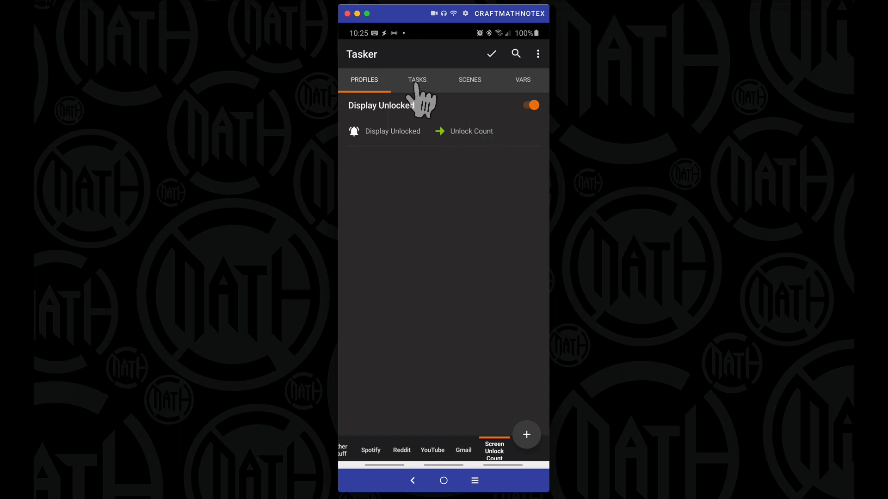
pyautogui.click(416, 79)
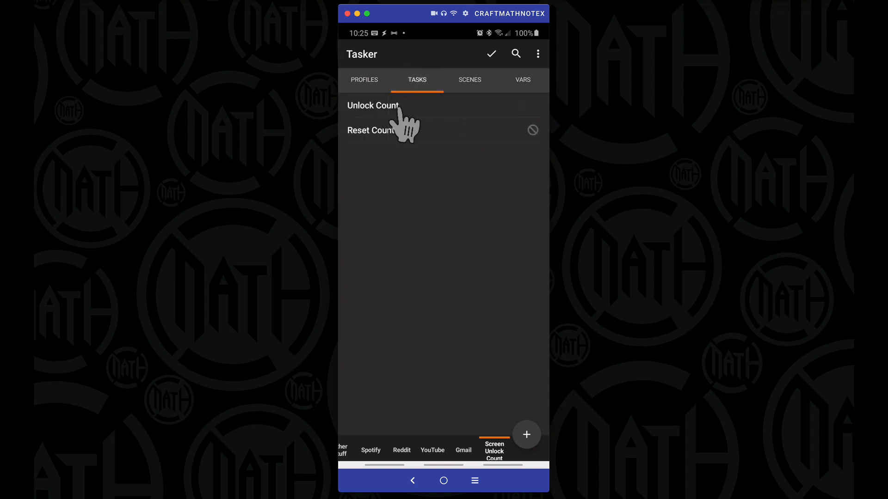
pyautogui.click(373, 105)
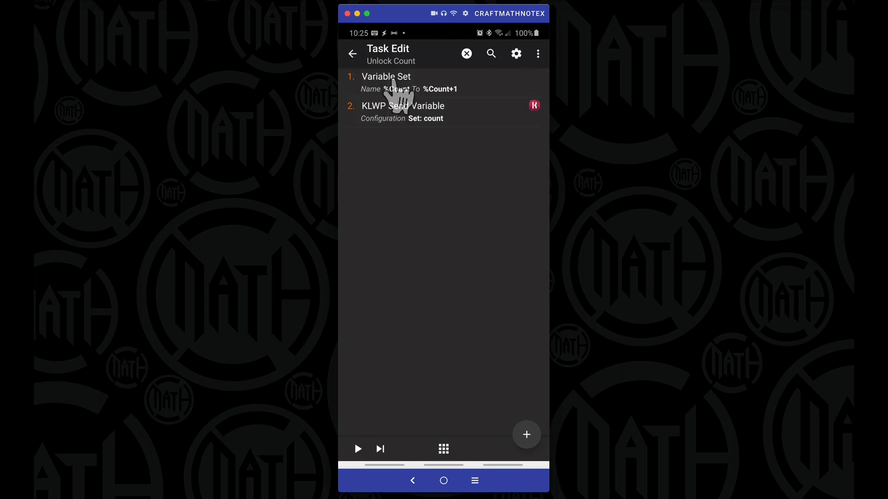
pyautogui.moveTo(608, 461)
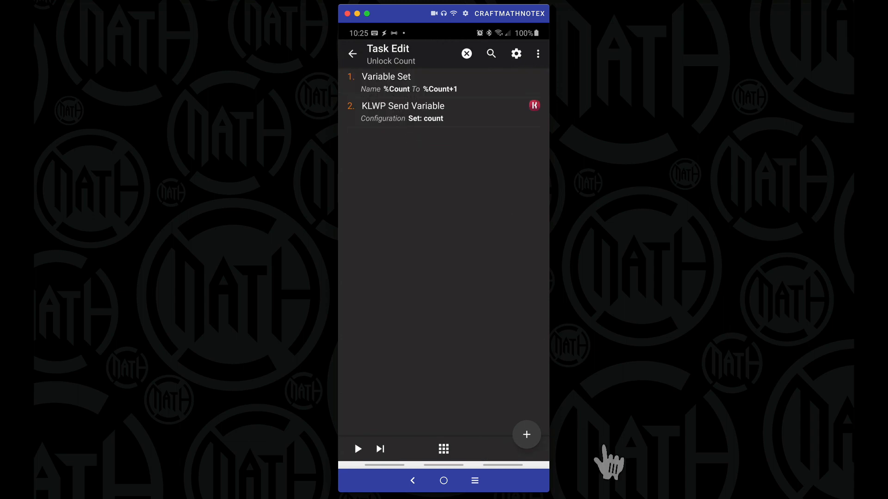
# Add a Variable Set action setting %Count to %Count+1 with Do Maths on.
pyautogui.click(527, 435)
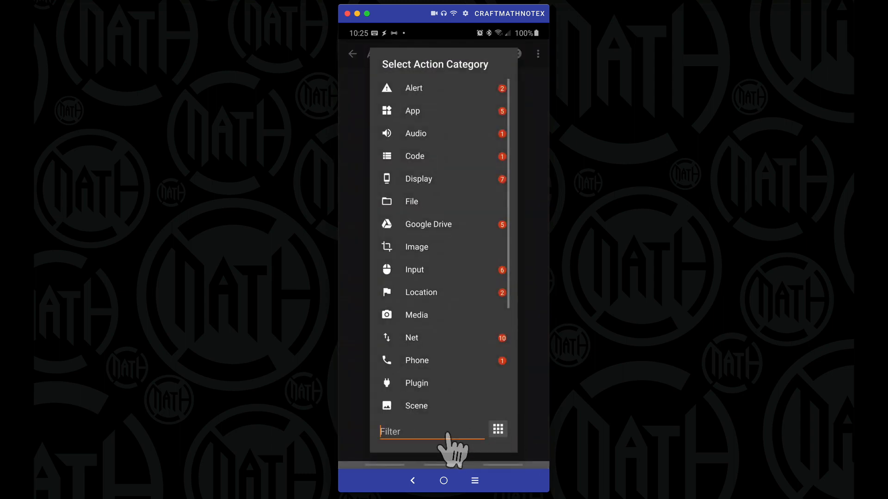
pyautogui.write('variable set')
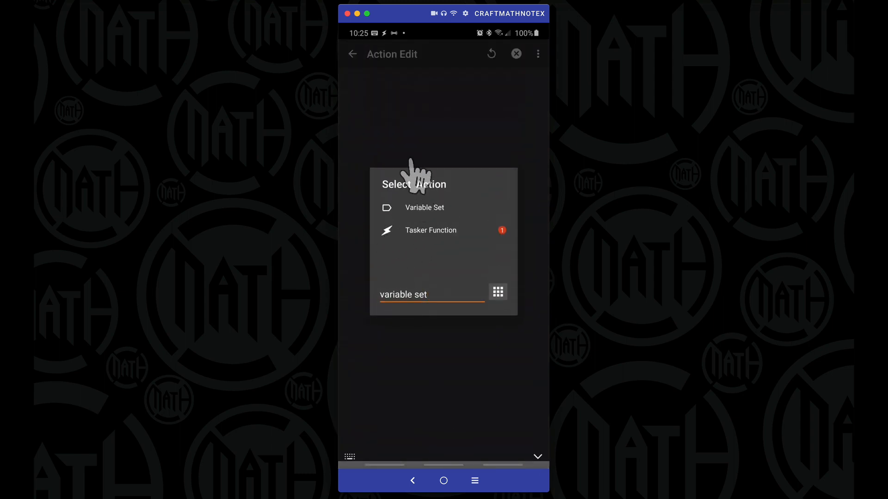
pyautogui.click(423, 207)
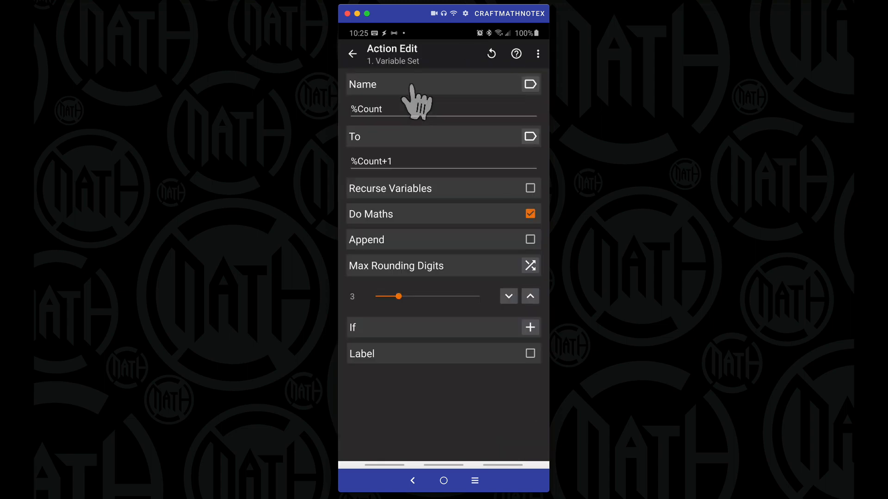
pyautogui.moveTo(368, 126)
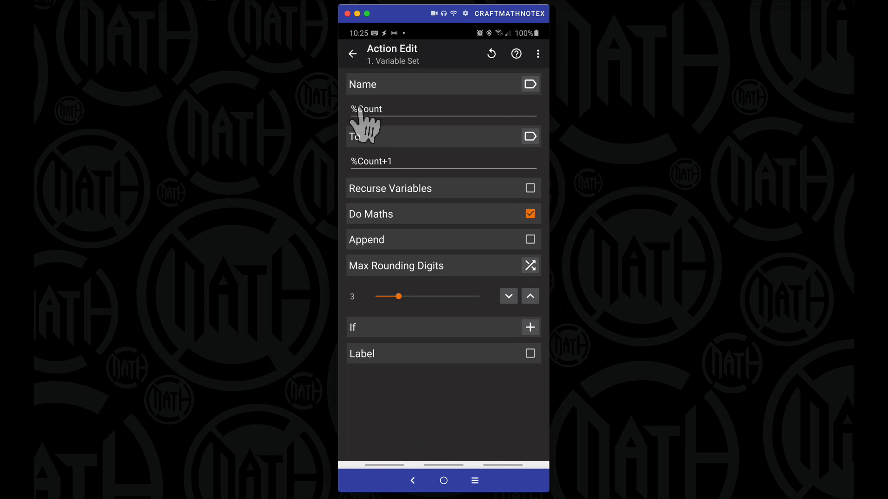
pyautogui.moveTo(380, 191)
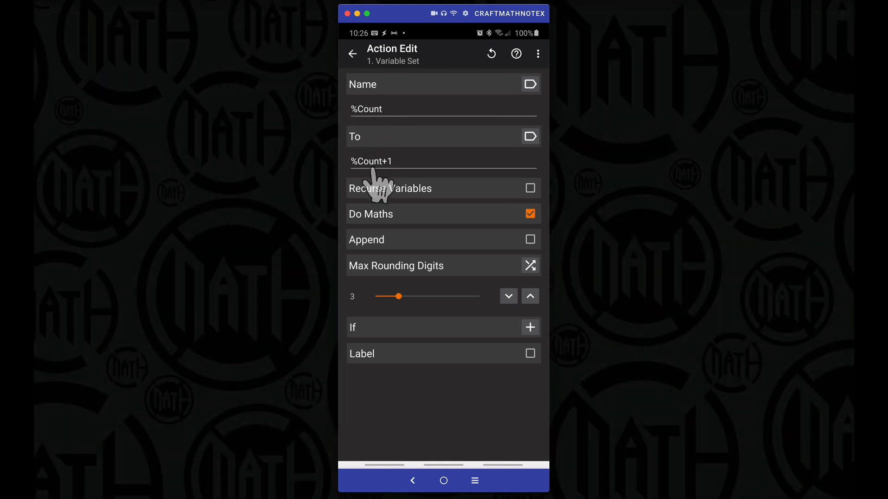
pyautogui.moveTo(394, 181)
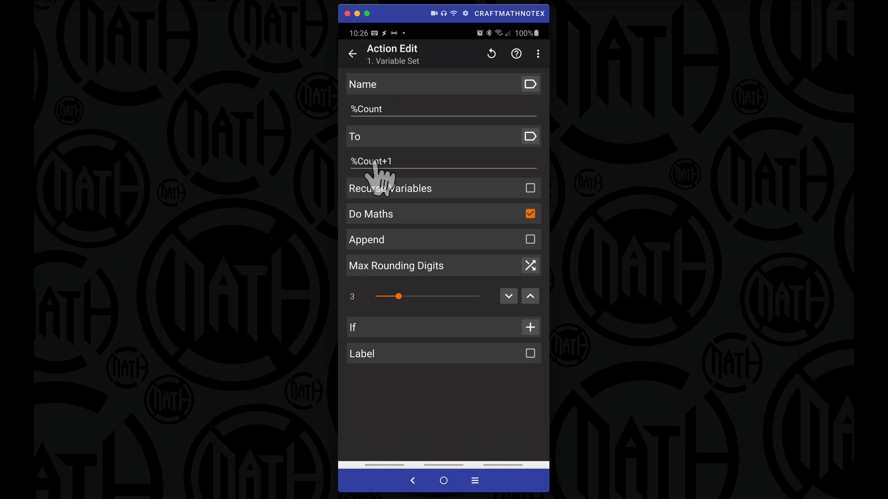
pyautogui.moveTo(384, 137)
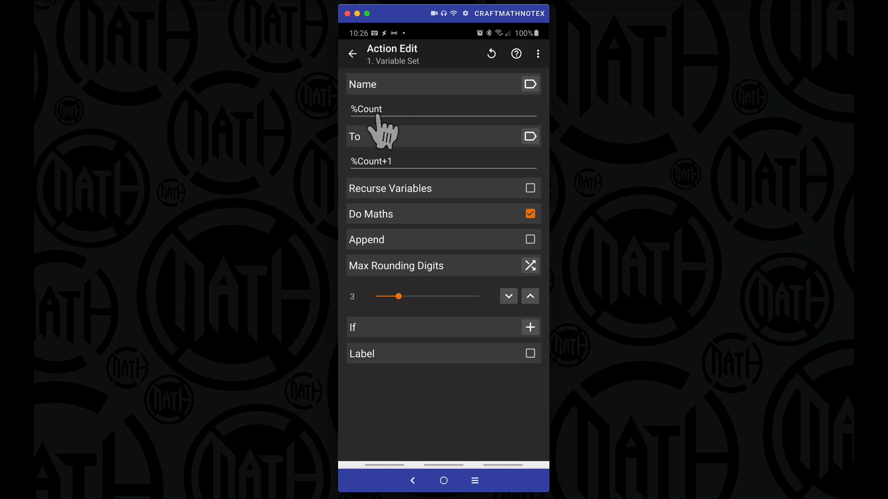
pyautogui.moveTo(367, 130)
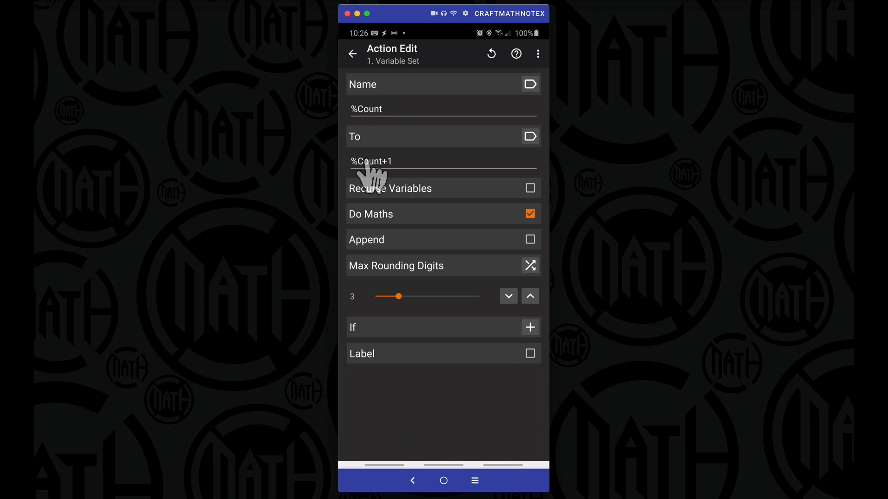
pyautogui.moveTo(366, 179)
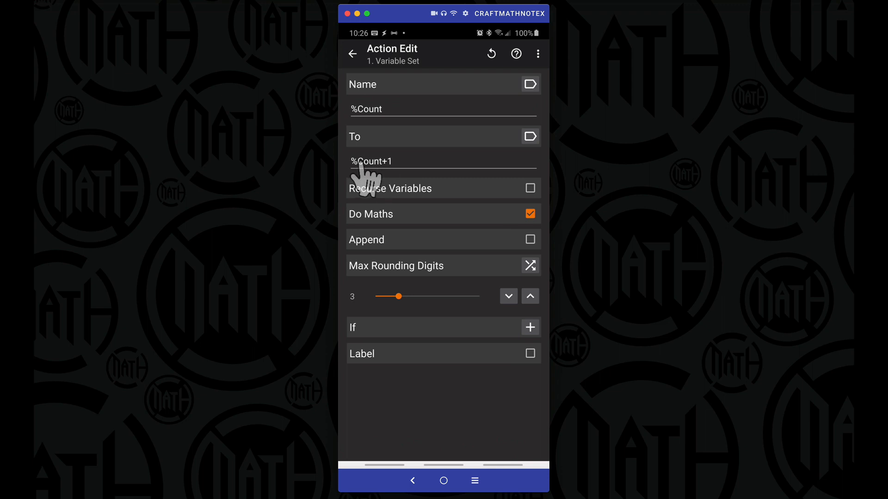
pyautogui.moveTo(397, 186)
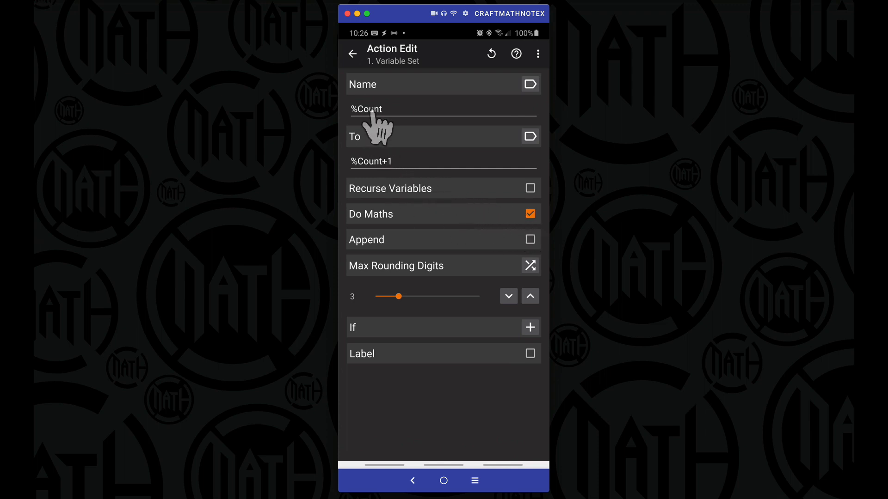
pyautogui.moveTo(398, 182)
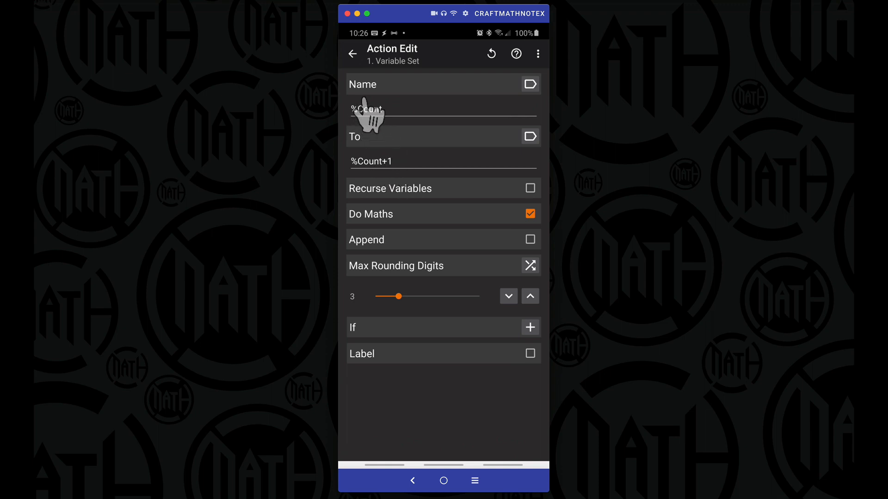
# Confirm the KLWP Send Variable action sends count, then return to the task list.
pyautogui.click(353, 54)
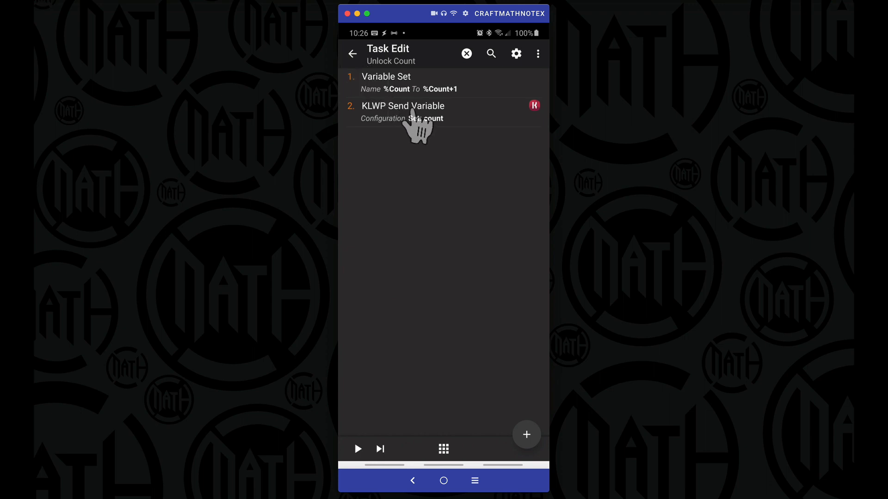
pyautogui.moveTo(415, 103)
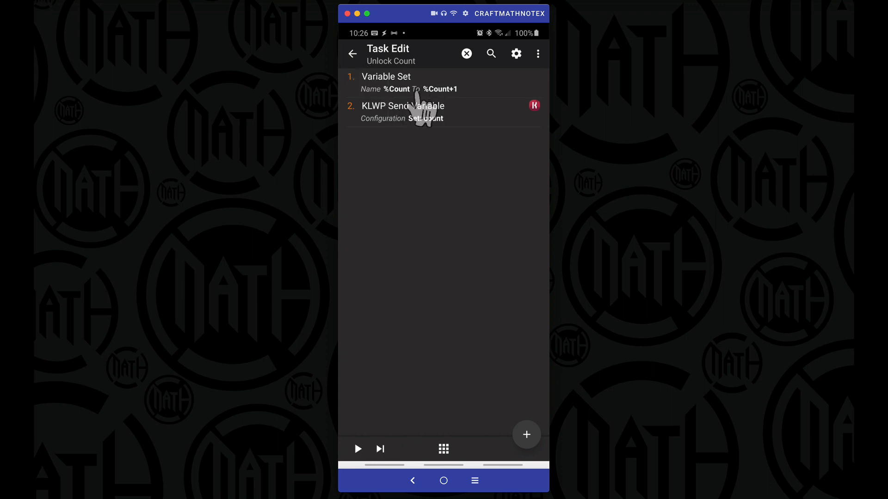
pyautogui.click(422, 112)
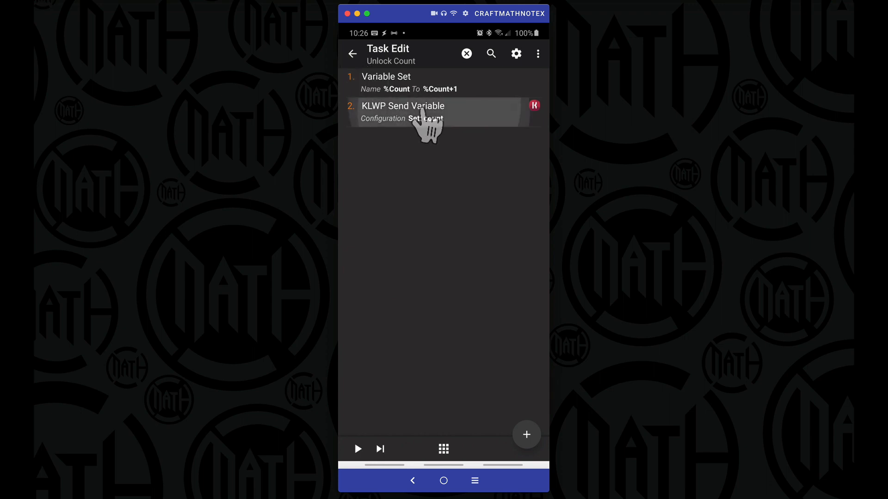
pyautogui.click(426, 112)
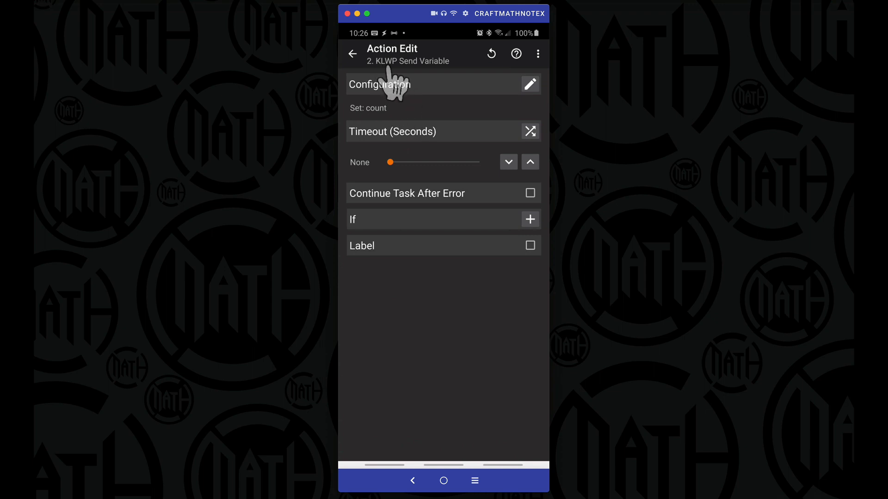
pyautogui.moveTo(530, 84)
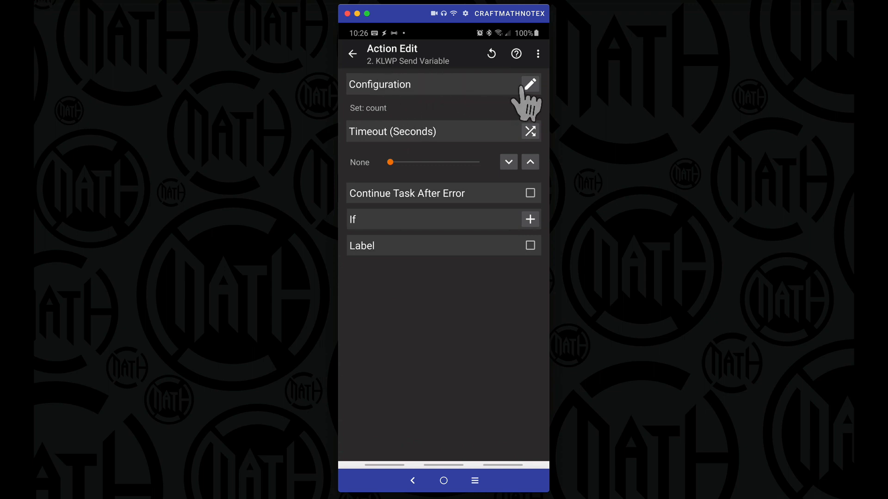
pyautogui.click(529, 84)
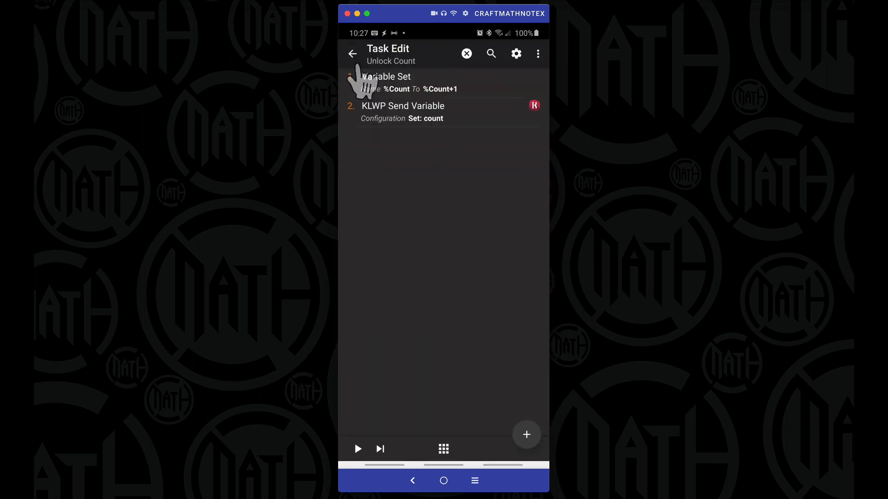
pyautogui.click(359, 54)
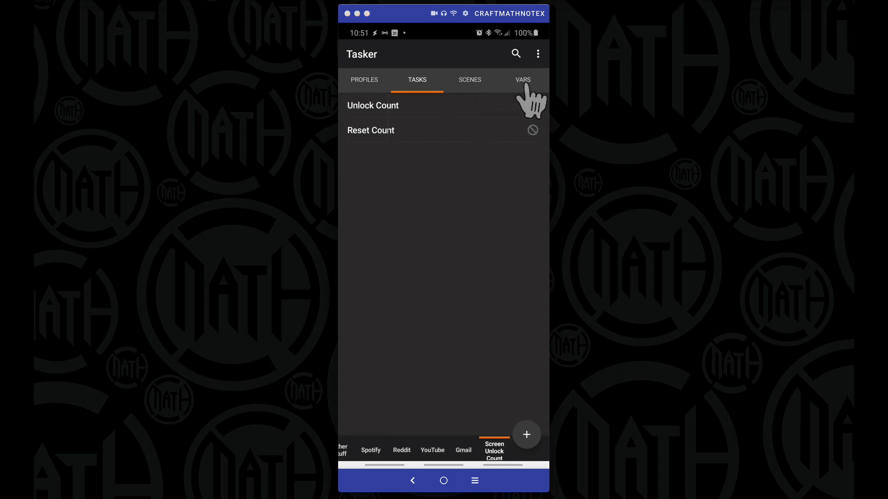
pyautogui.click(522, 79)
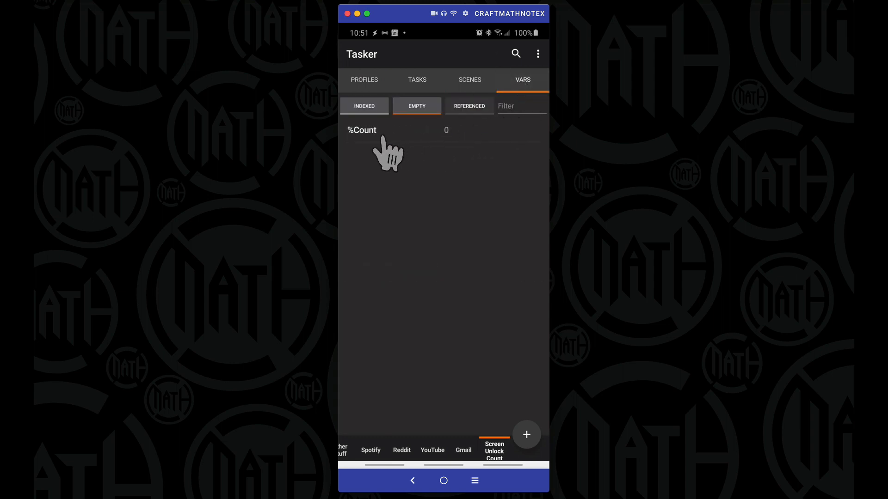
pyautogui.moveTo(368, 144)
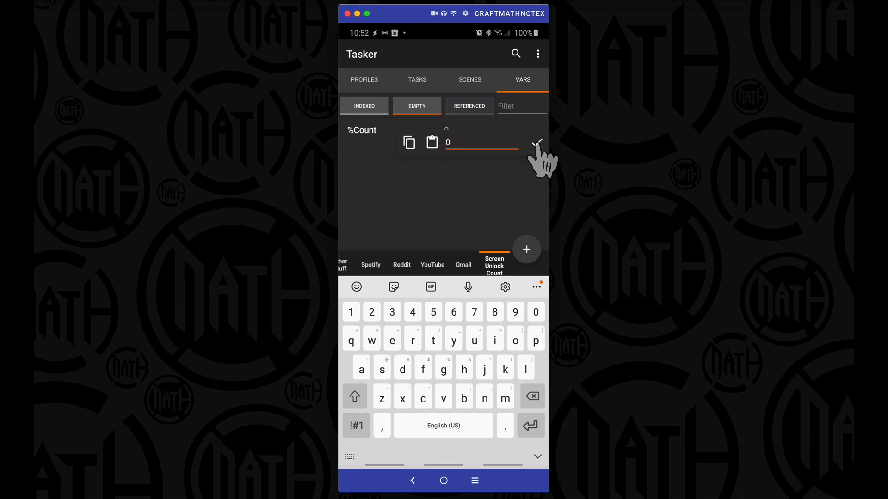
pyautogui.click(536, 142)
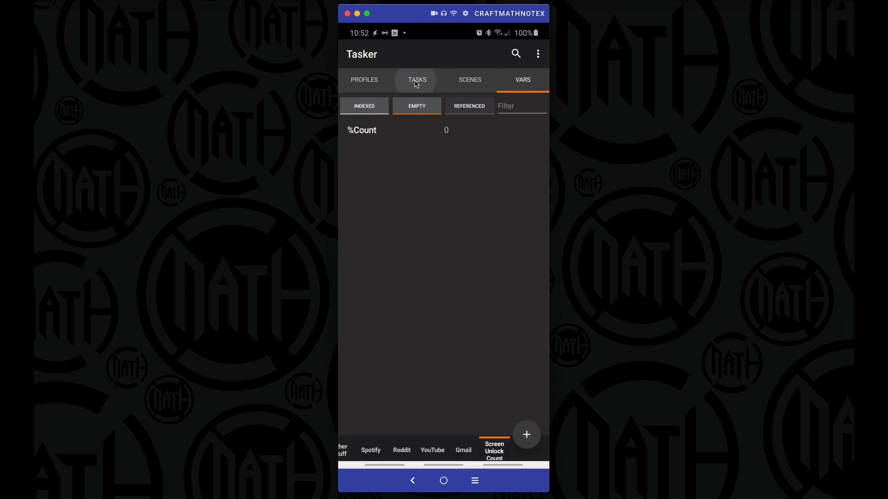
pyautogui.click(417, 79)
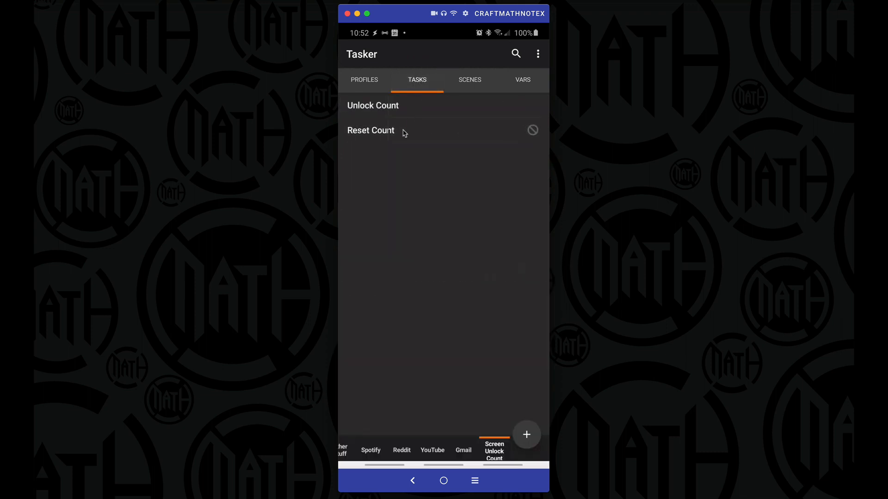
# Review Reset Count's Variable Set %Count to 0 and its KLWP Send Variable mapping %Count to count.
pyautogui.click(370, 131)
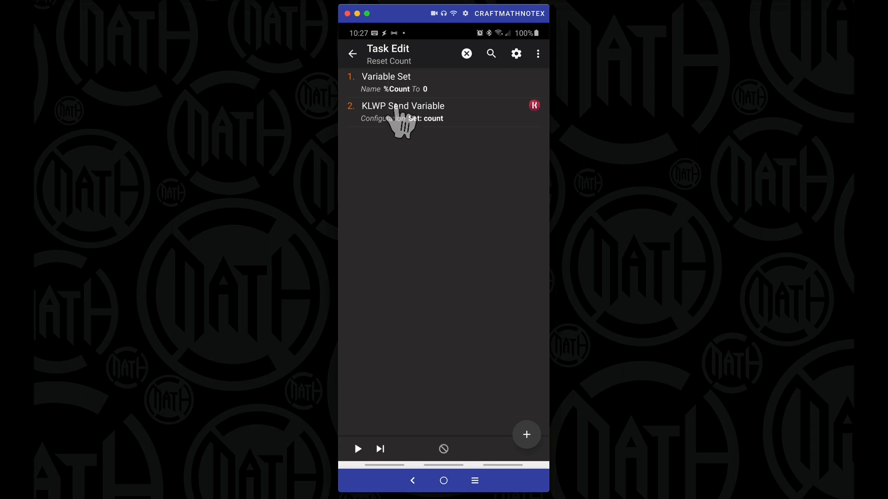
pyautogui.click(387, 76)
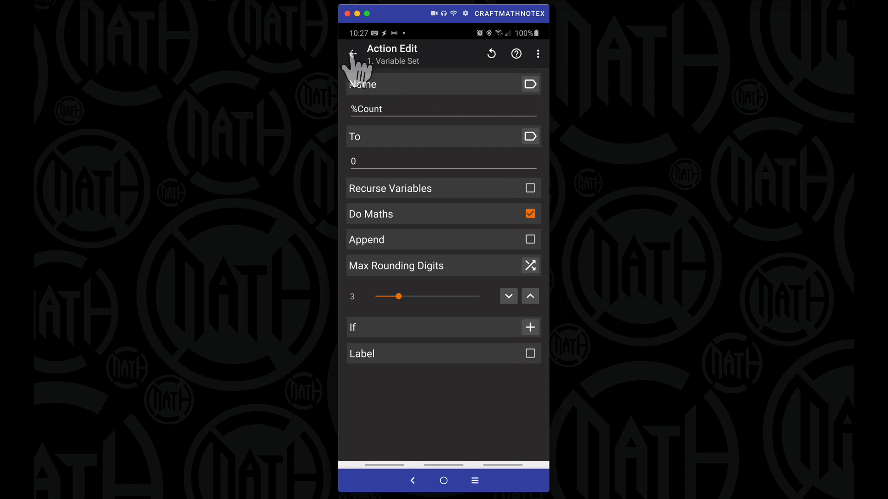
pyautogui.click(353, 52)
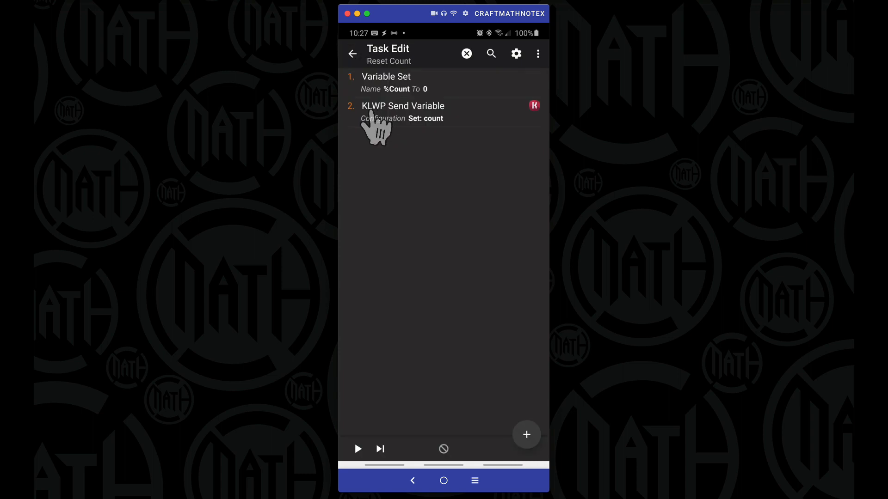
pyautogui.click(402, 111)
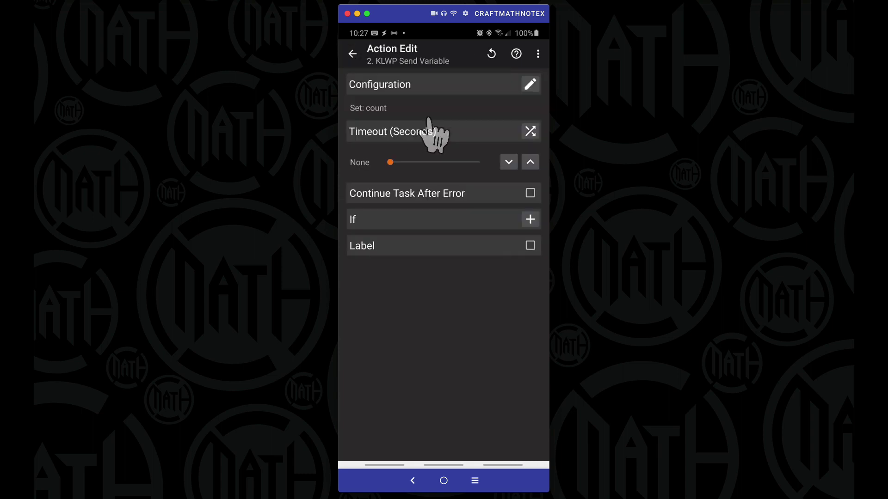
pyautogui.click(530, 84)
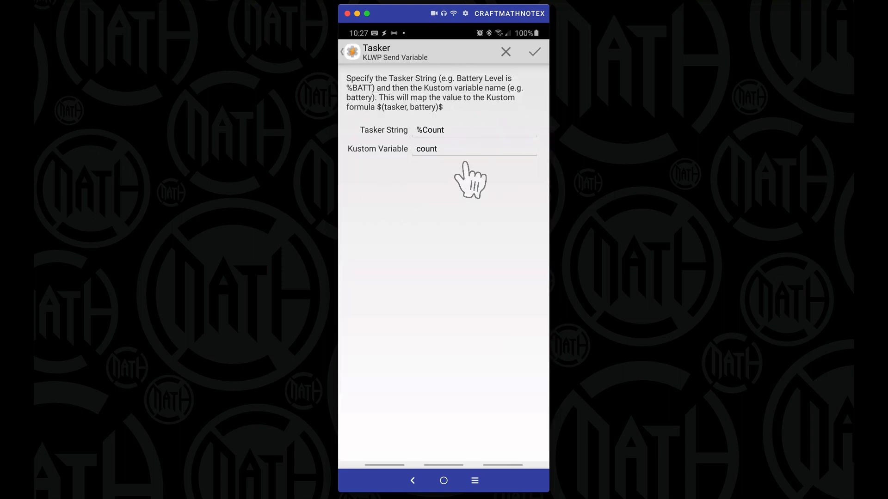
pyautogui.moveTo(432, 209)
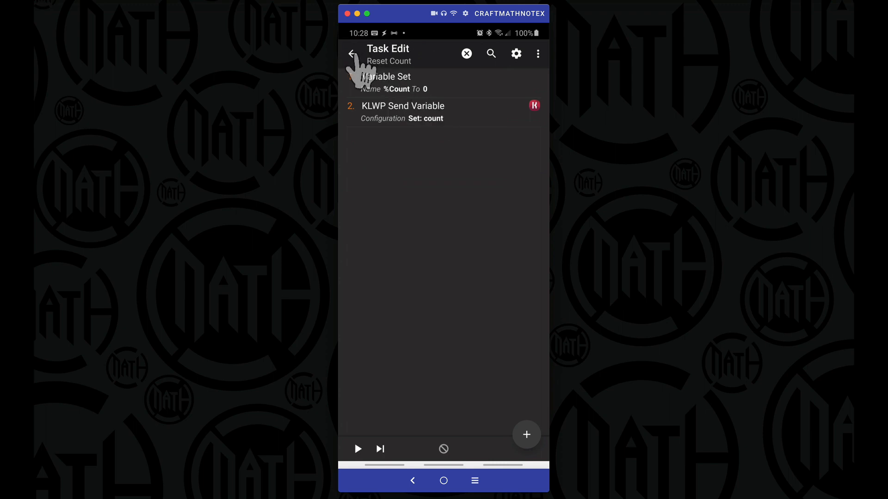
# Reopen the finished Reset Count task to check its actions, then back out to the task list.
pyautogui.click(359, 53)
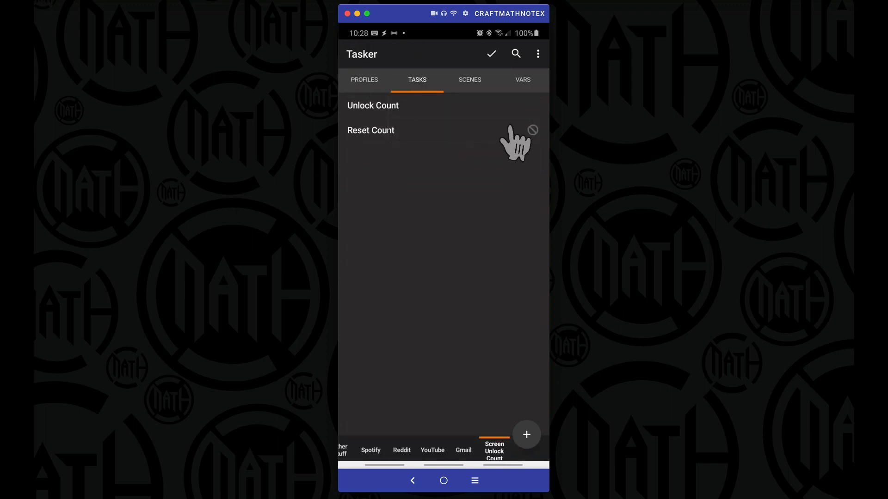
pyautogui.click(370, 130)
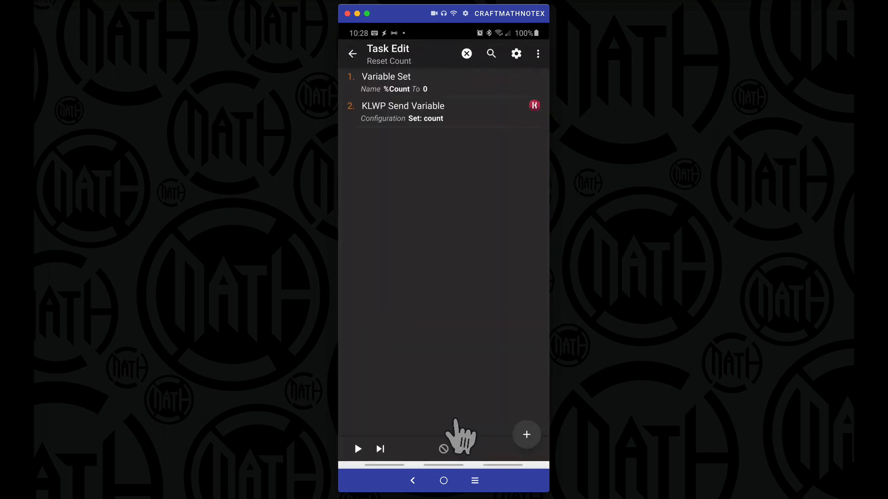
pyautogui.moveTo(446, 115)
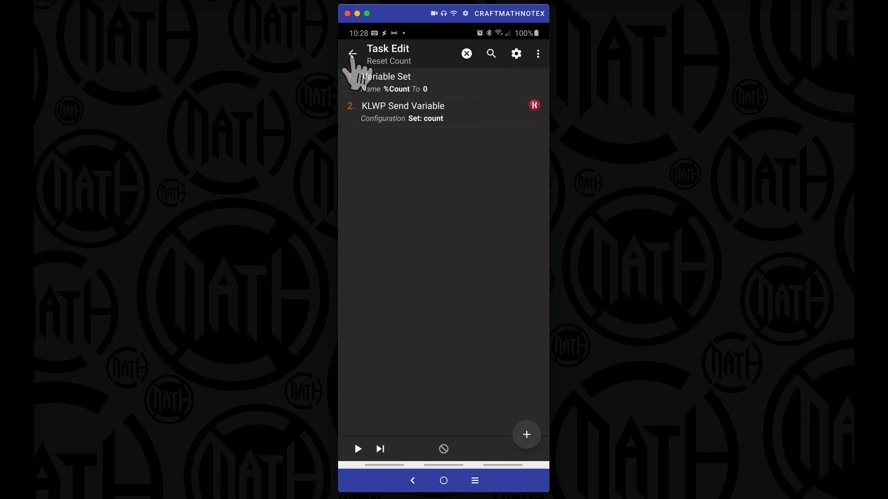
pyautogui.click(360, 54)
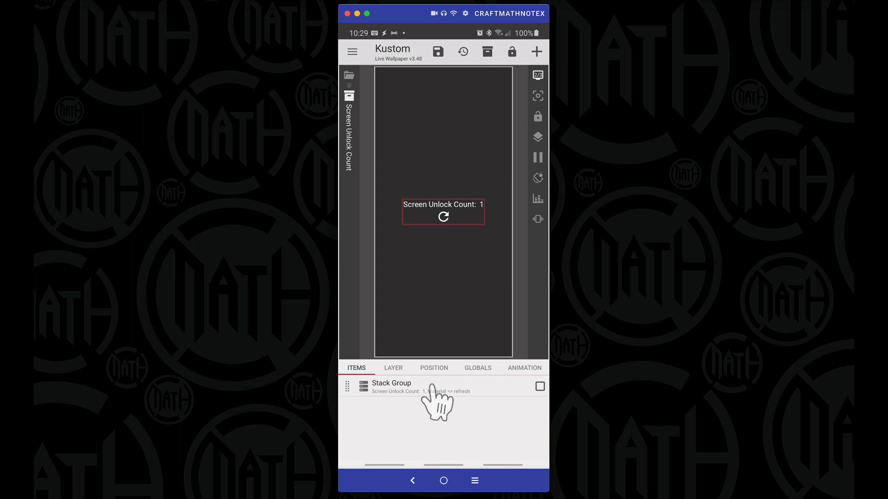
# Open the Stack Group's text element and confirm its formula Screen Unlock Count: $br(tasker,count)$.
pyautogui.click(391, 387)
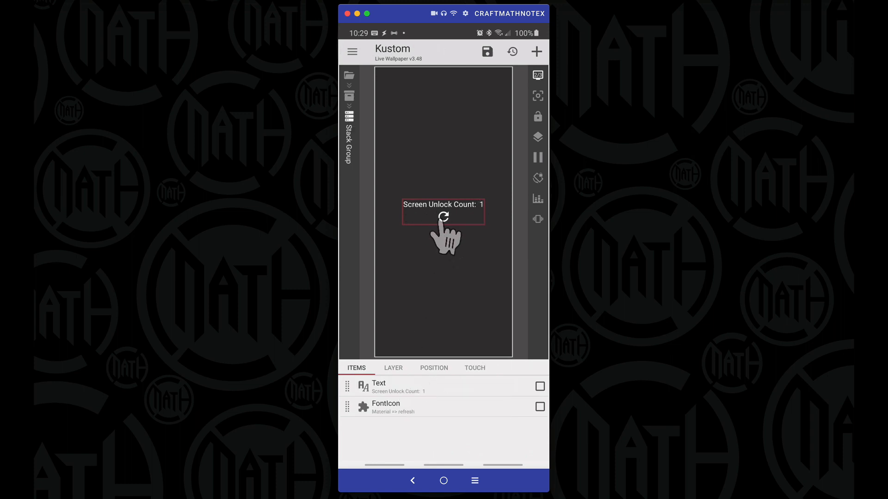
pyautogui.click(379, 387)
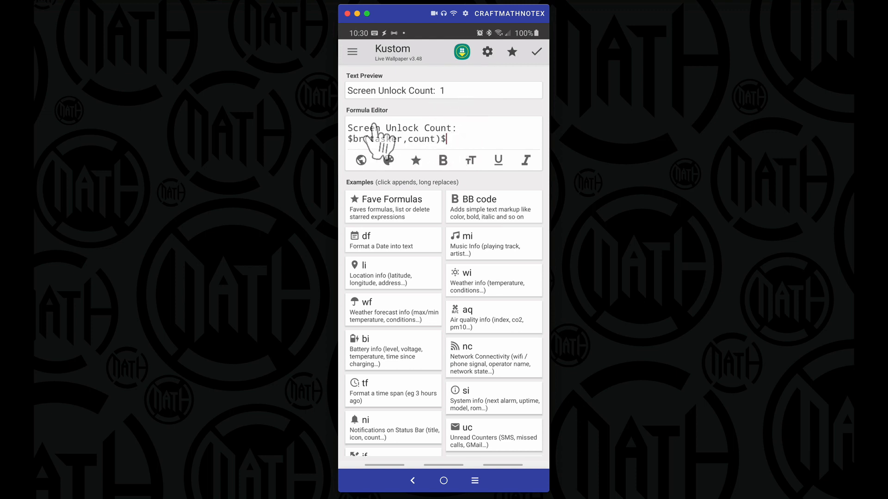
pyautogui.click(537, 51)
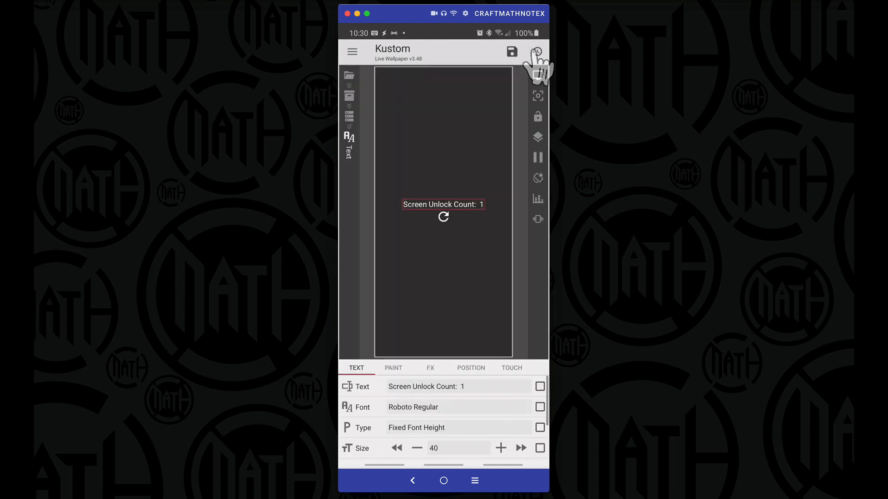
# Give the refresh FontIcon a single-tap Launch Shortcut action and scroll the shortcut list to Task Shortcut.
pyautogui.click(412, 481)
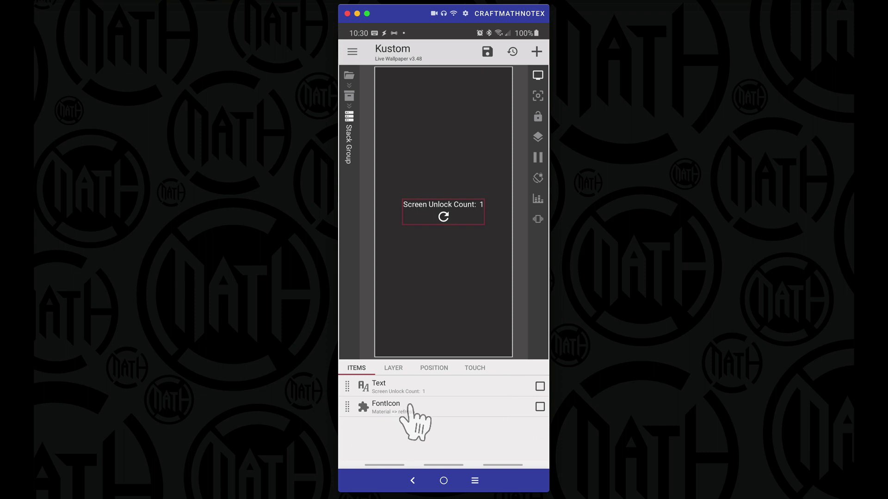
pyautogui.click(384, 407)
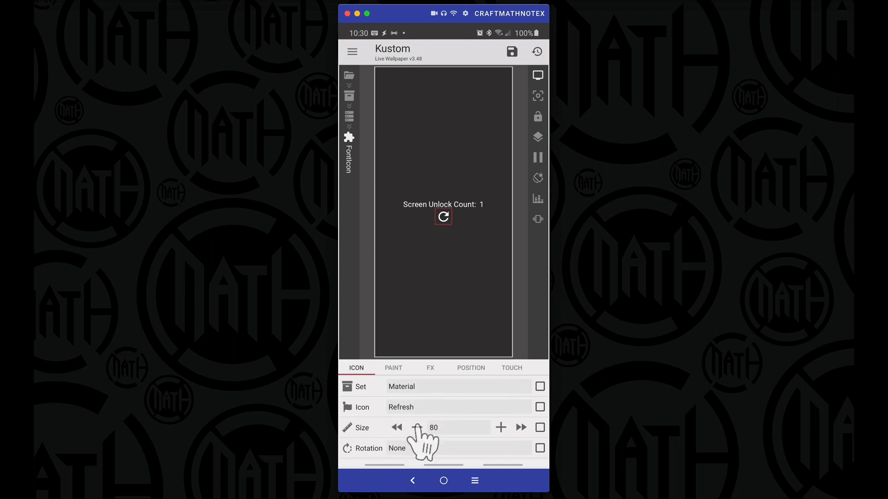
pyautogui.click(512, 368)
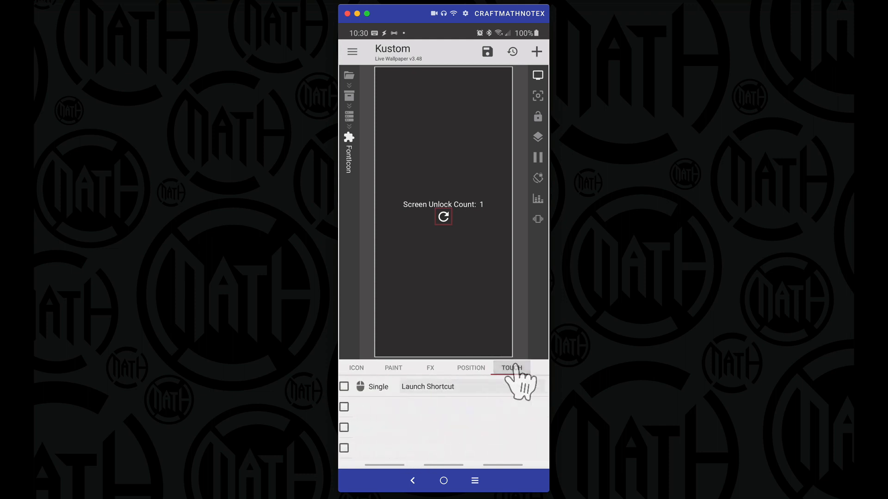
pyautogui.click(427, 387)
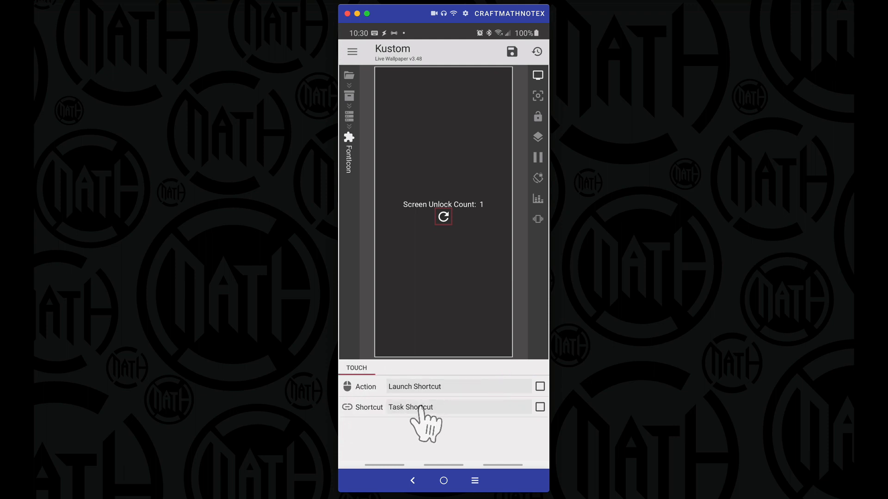
pyautogui.click(411, 407)
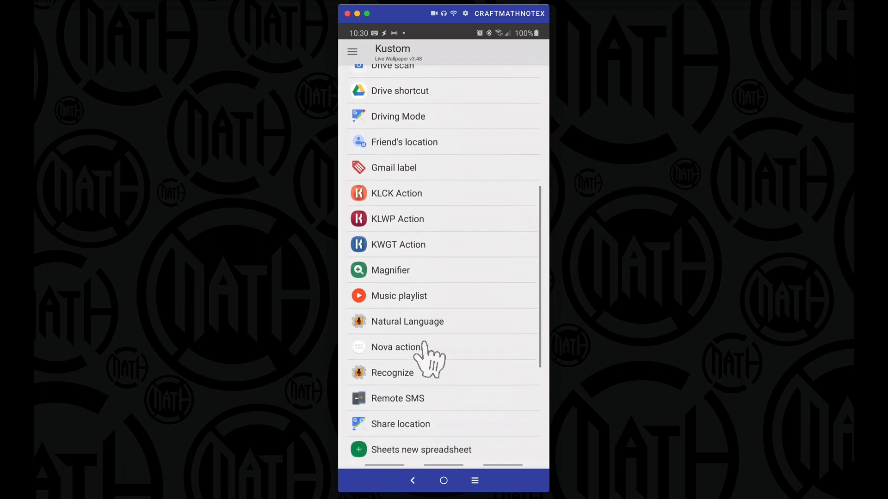
pyautogui.scroll(-3)
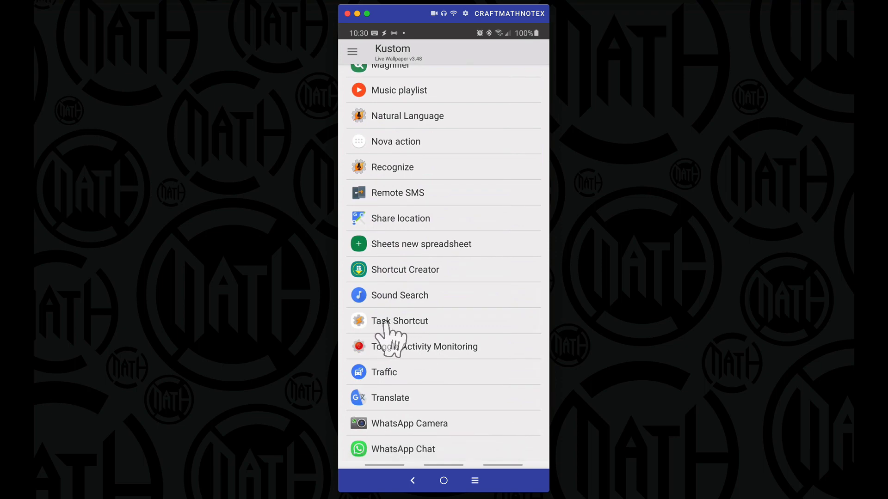
# Point the Task Shortcut at Tasker's Reset Count task and return to the wallpaper editor.
pyautogui.click(400, 322)
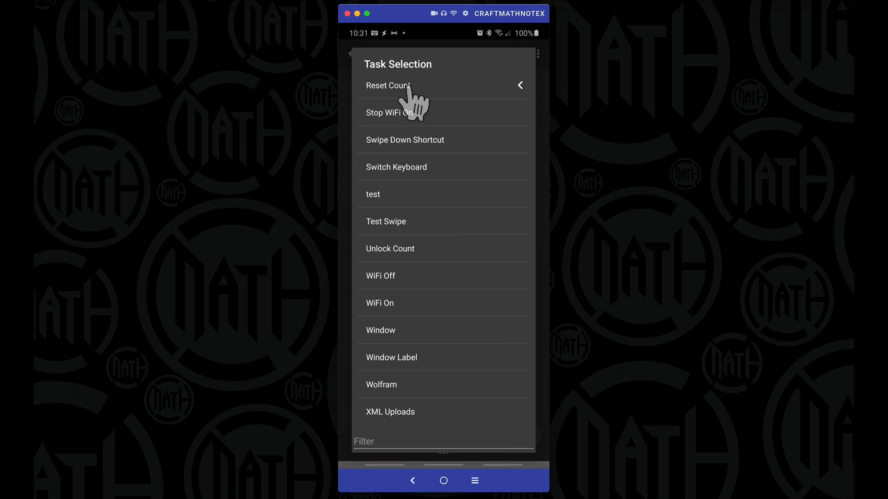
pyautogui.click(389, 85)
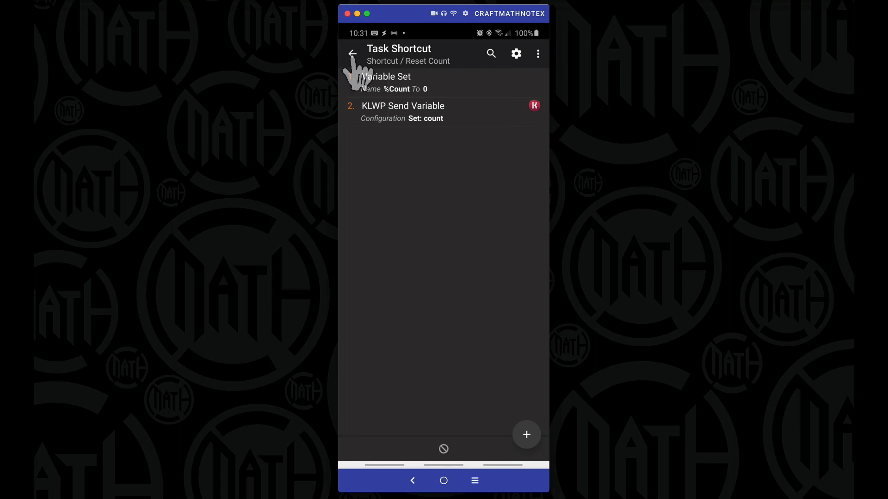
pyautogui.click(360, 52)
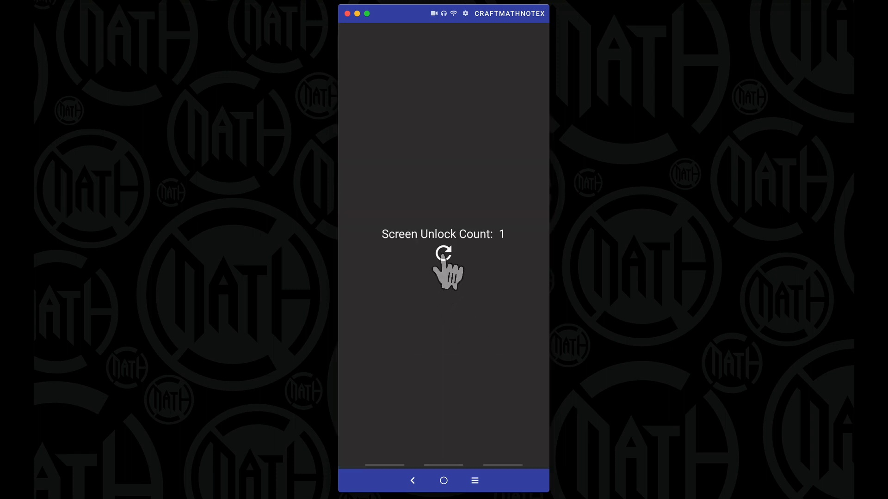
pyautogui.click(441, 254)
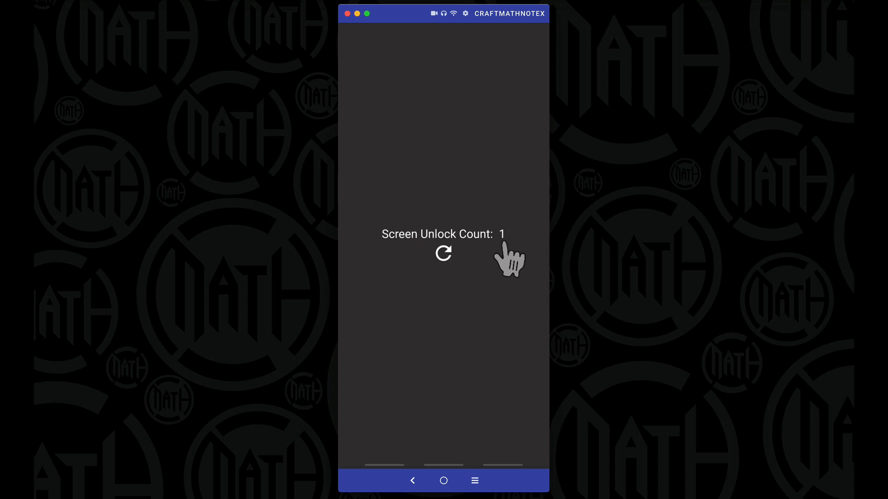
pyautogui.moveTo(510, 273)
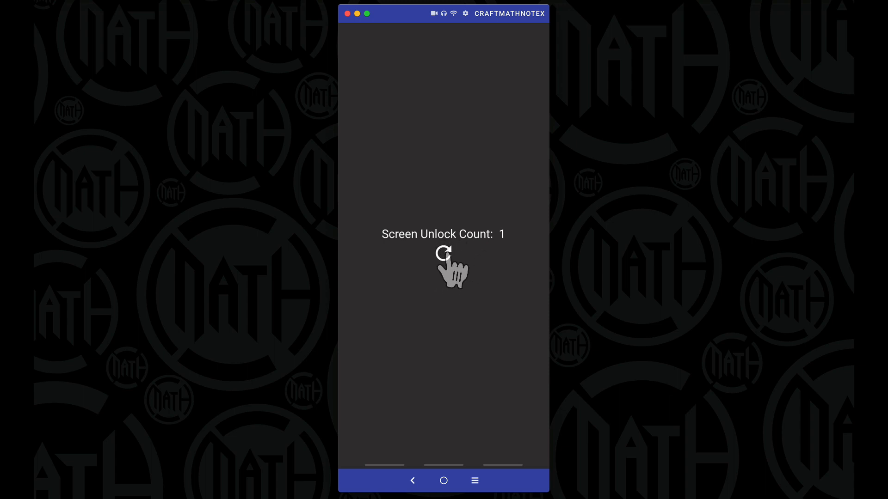
pyautogui.moveTo(501, 257)
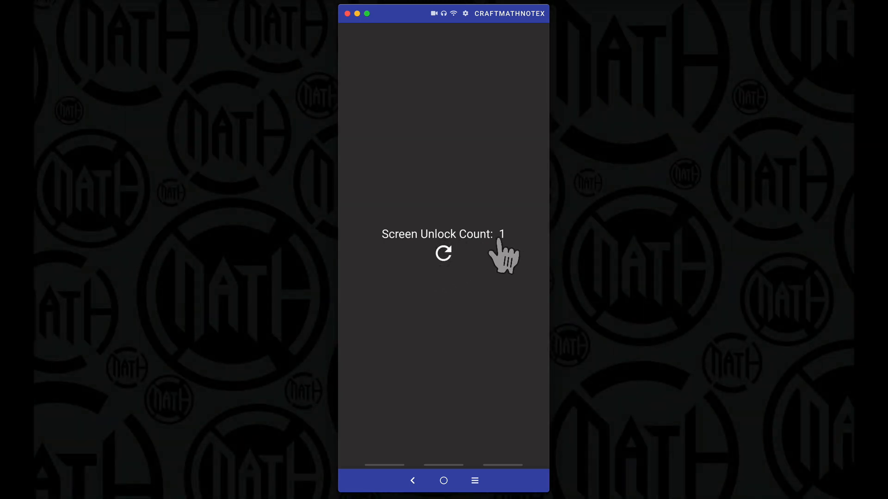